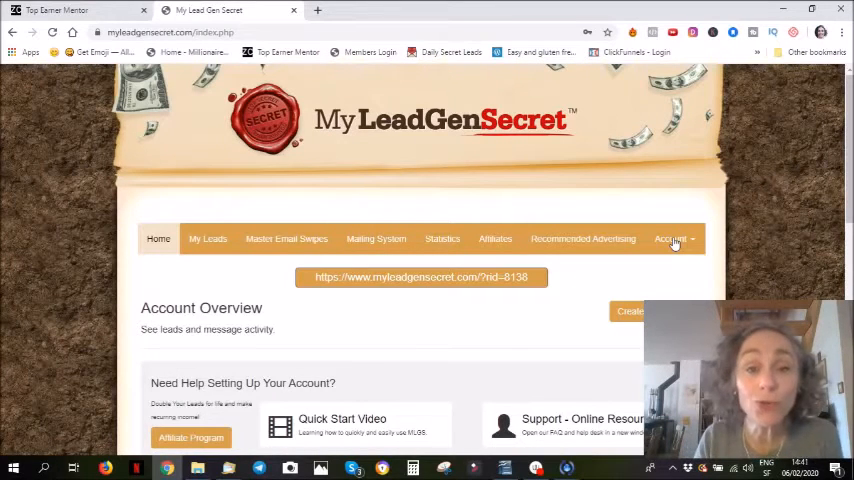
mouse_move(396, 358)
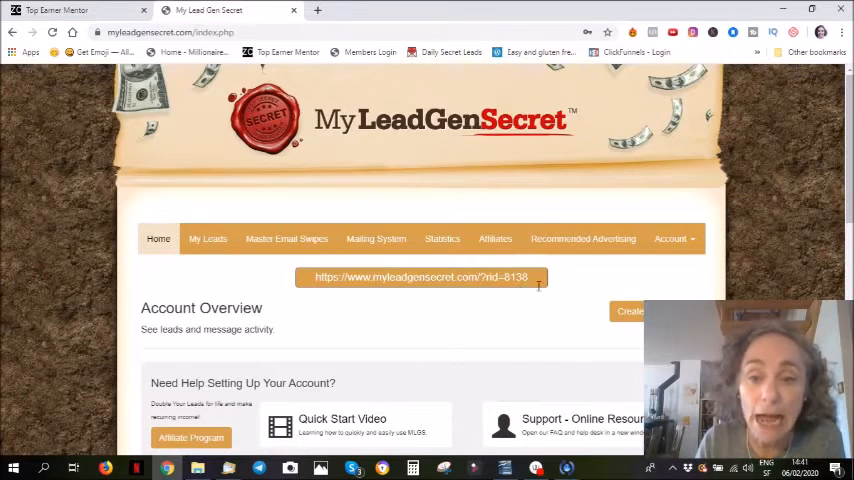
mouse_move(440, 354)
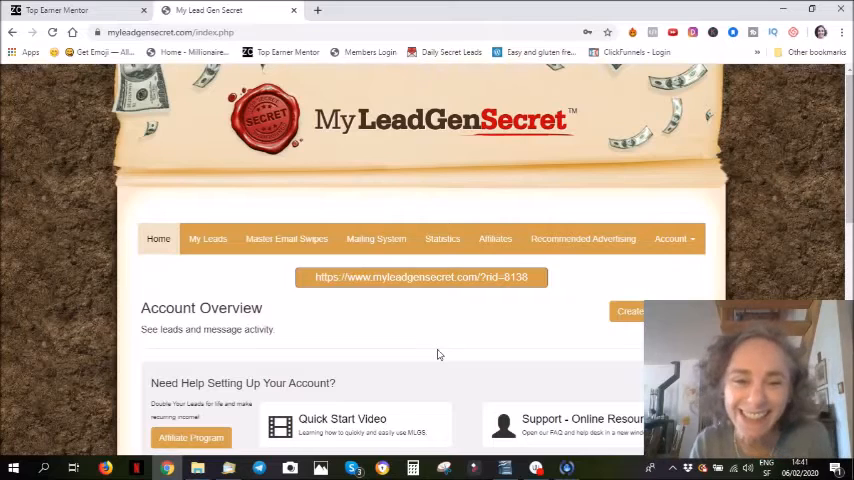
Switch from the overview to the Mailing System page of the back office
scroll(down, 3)
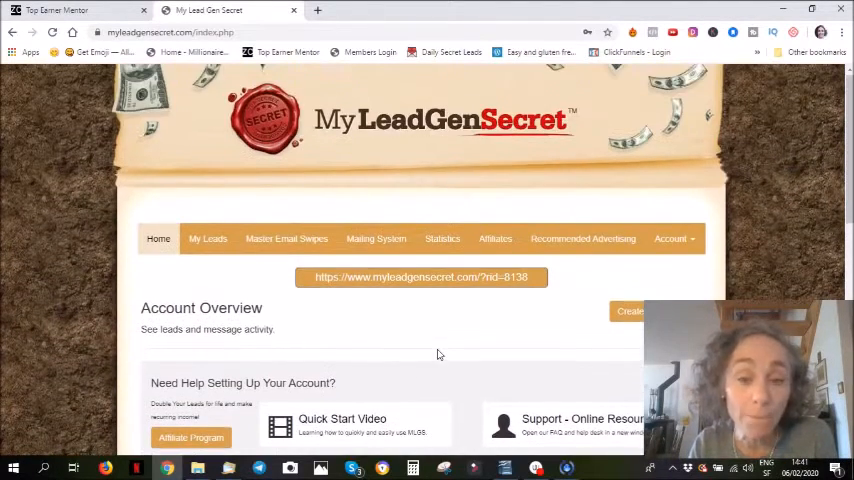
mouse_move(376, 244)
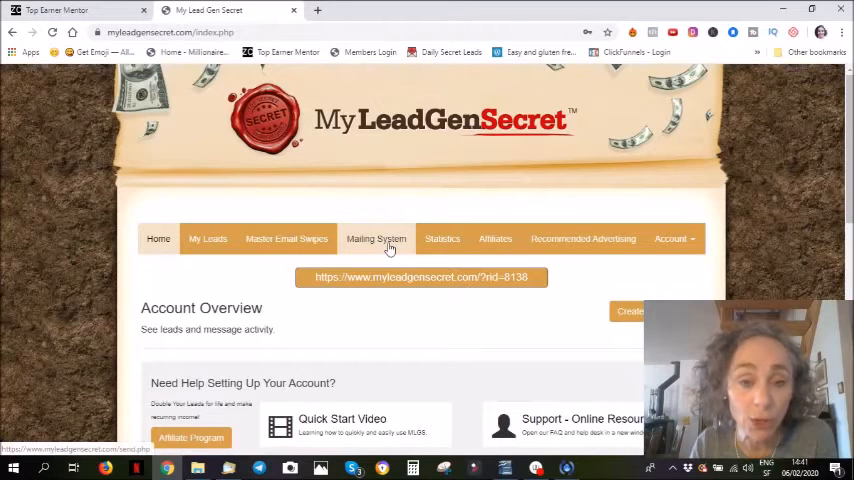
click(376, 238)
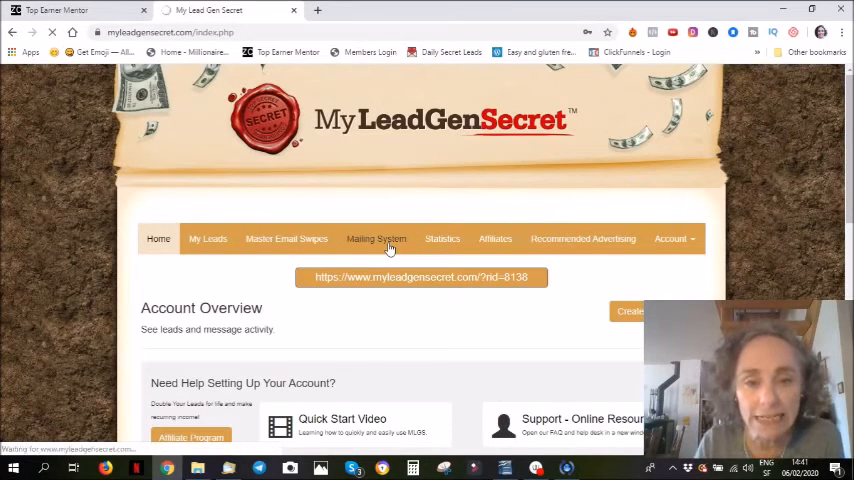
click(376, 238)
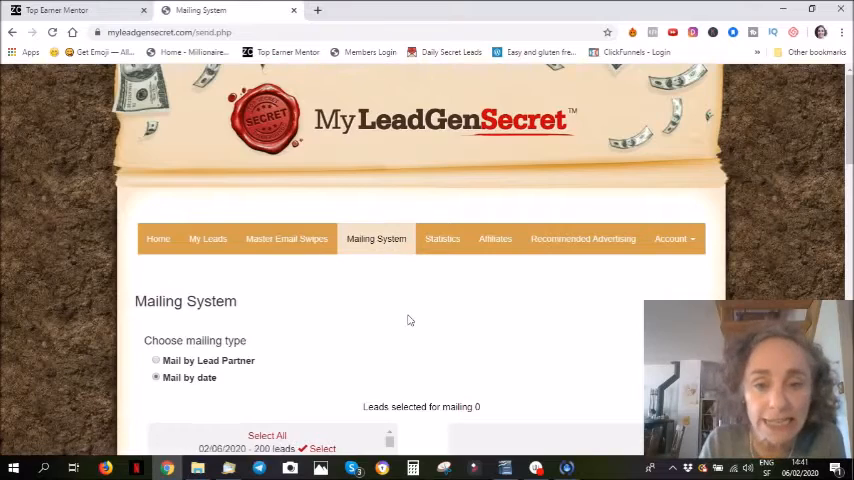
Select all lead date batches for mailing, totalling 33800 leads
scroll(down, 3)
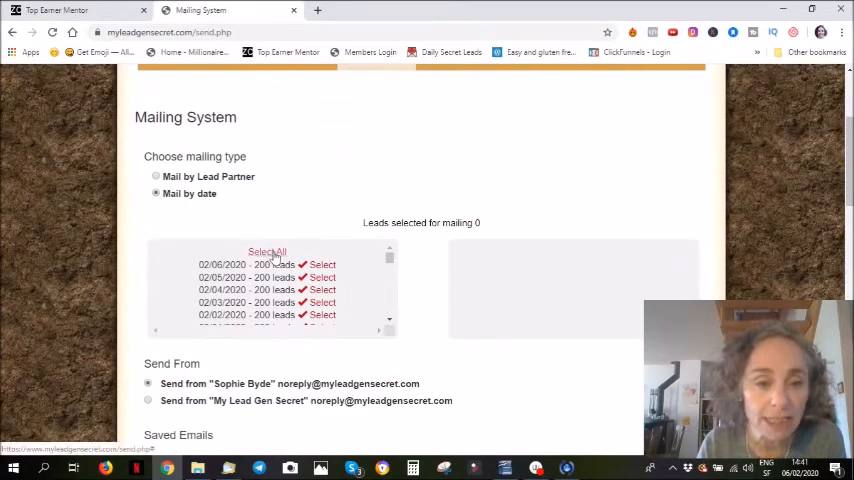
click(268, 252)
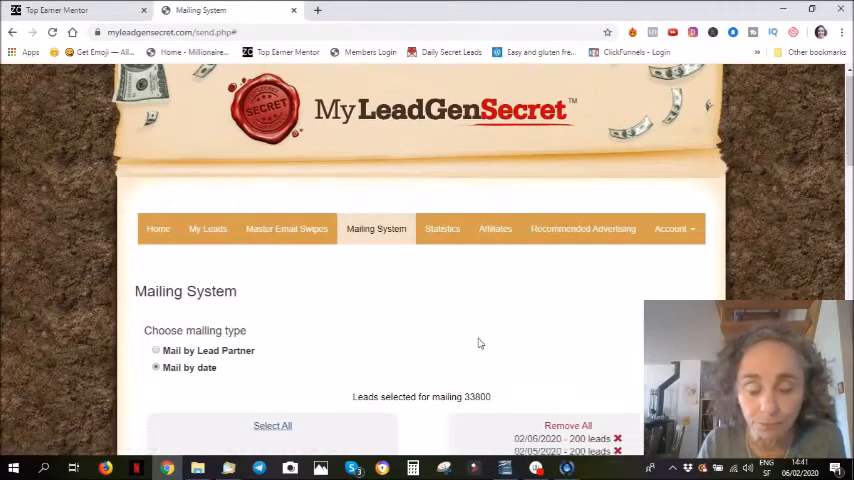
scroll(down, 3)
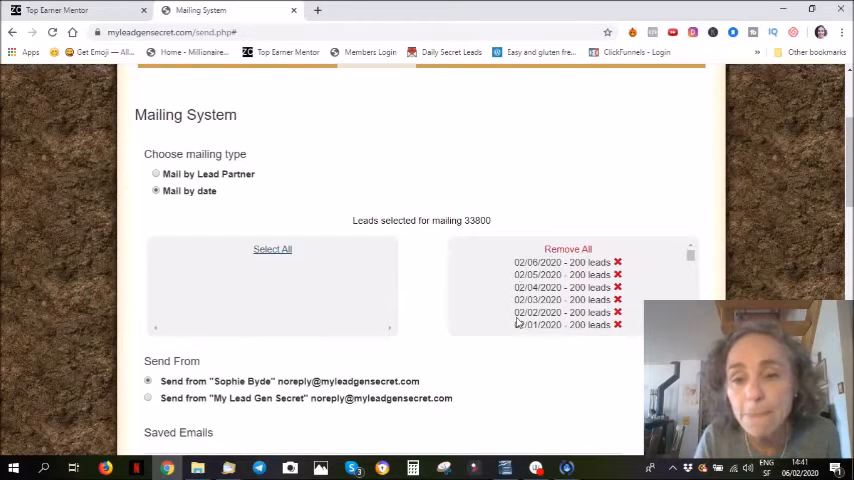
scroll(down, 3)
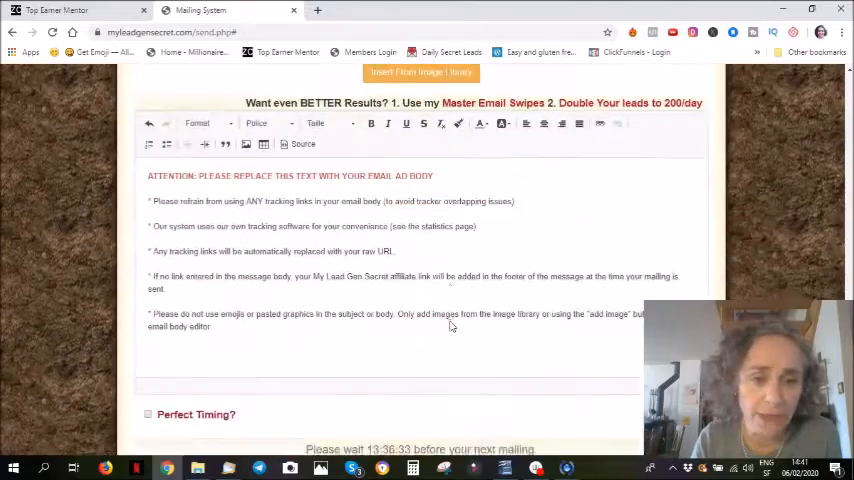
scroll(down, 3)
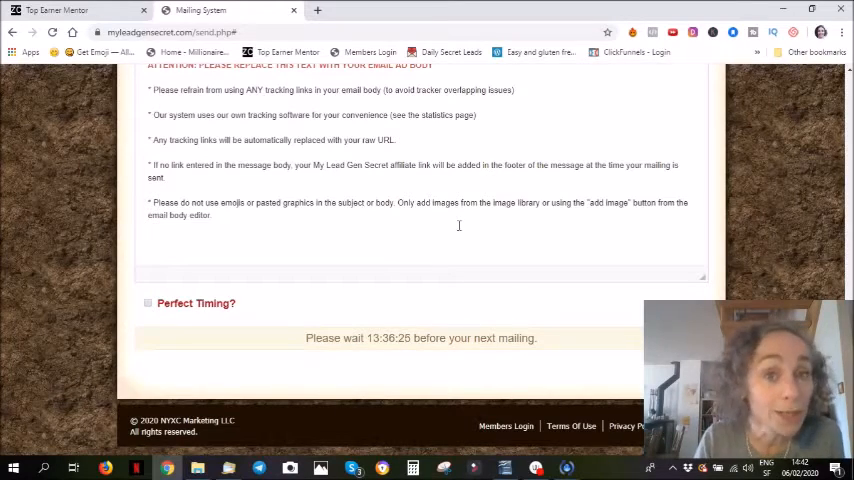
scroll(up, 3)
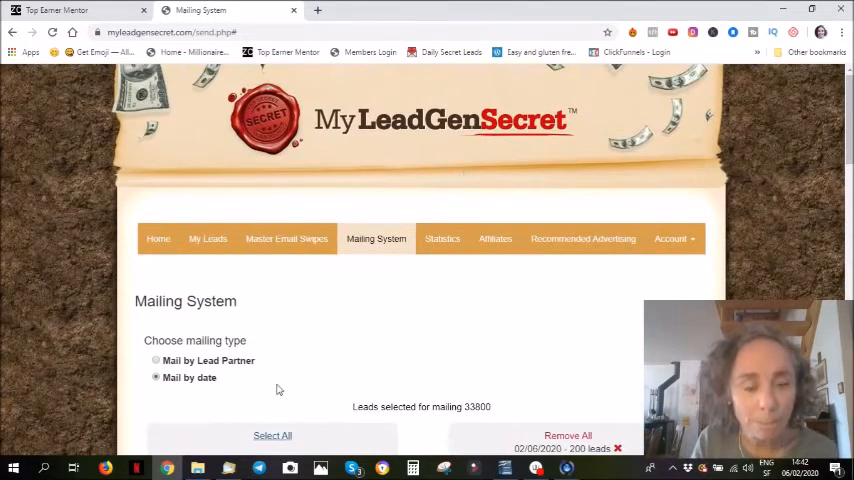
mouse_move(304, 300)
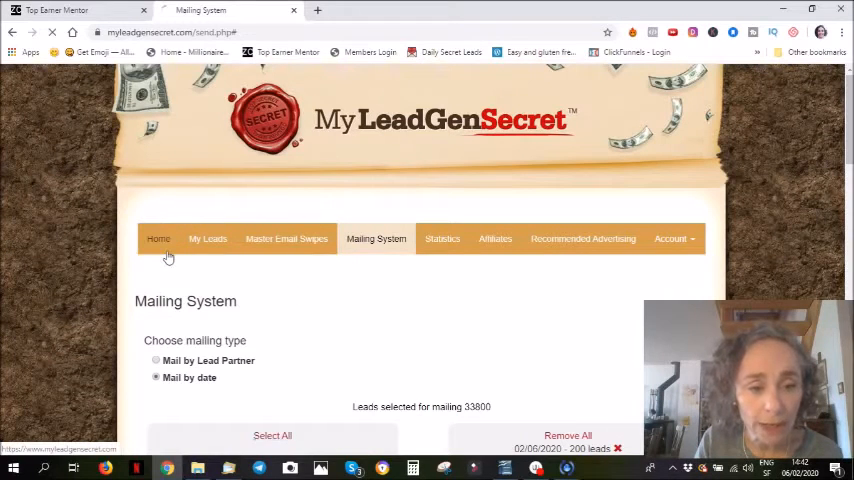
Return to the account overview and review the recently sent mailings stats
click(158, 238)
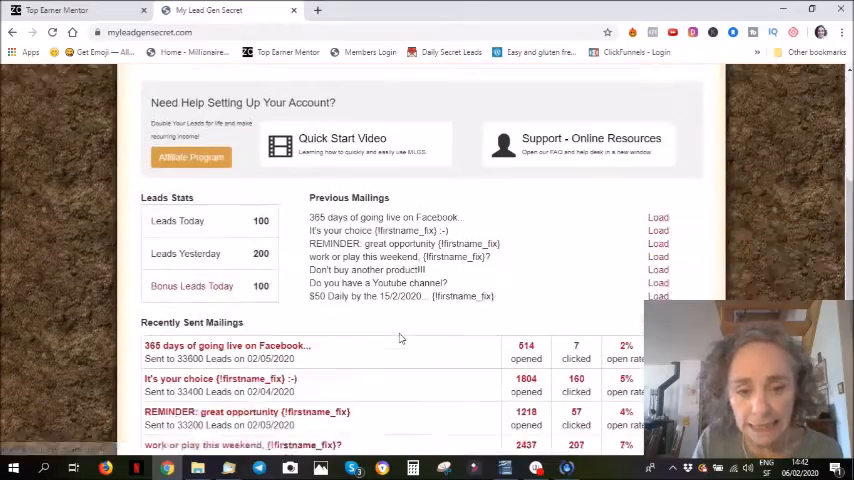
scroll(down, 3)
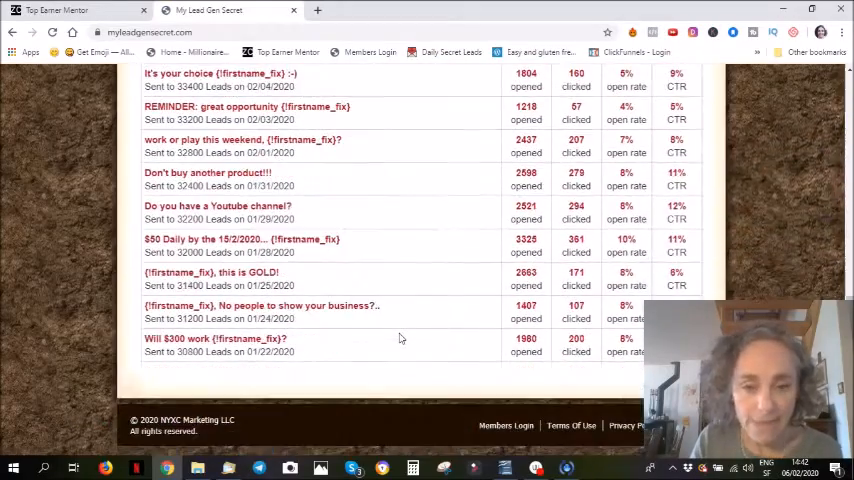
scroll(up, 3)
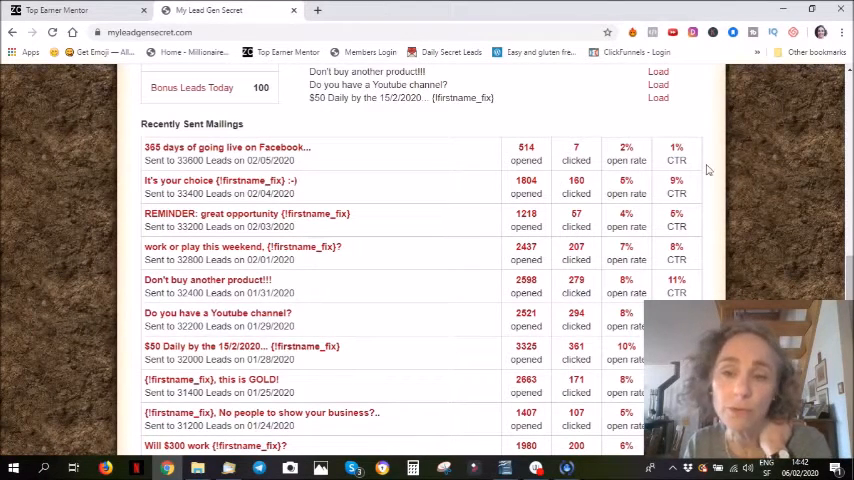
mouse_move(644, 174)
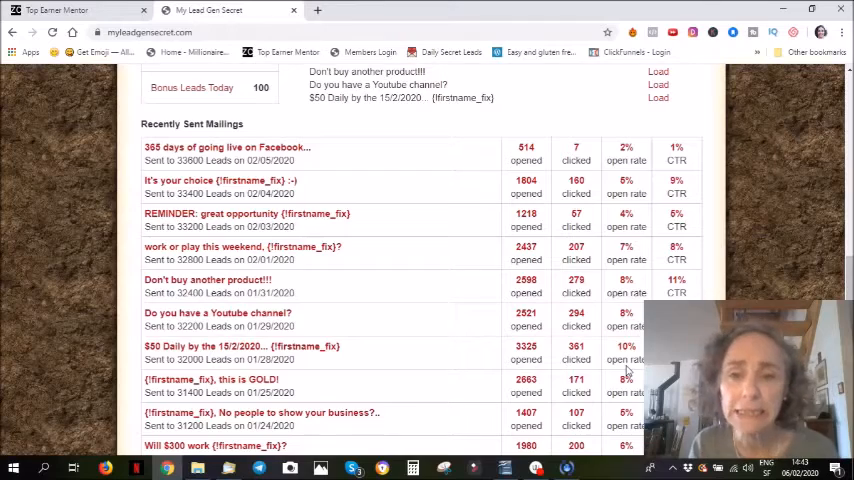
scroll(down, 3)
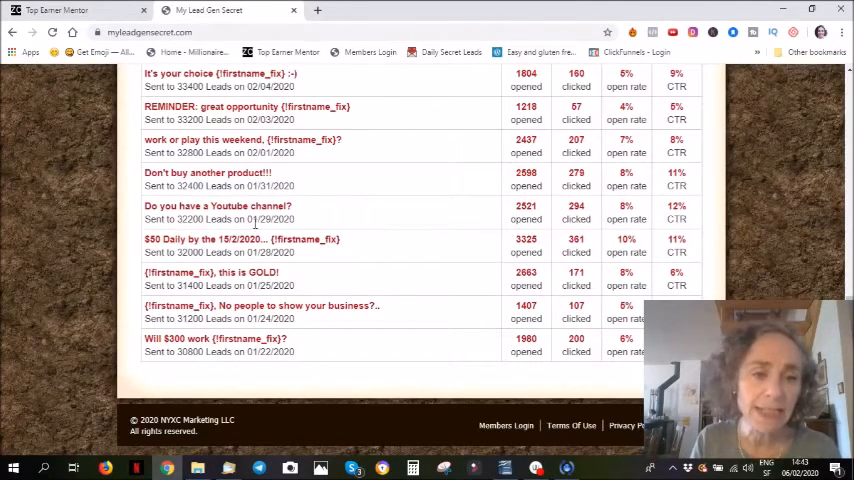
mouse_move(382, 208)
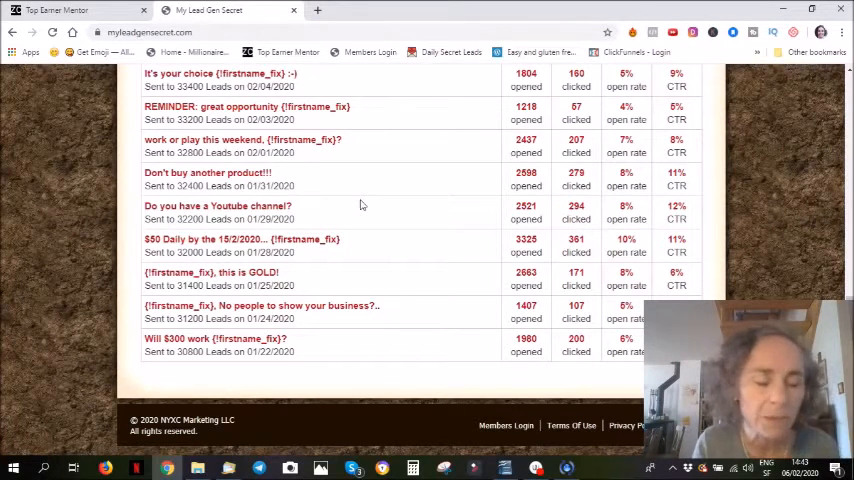
scroll(up, 3)
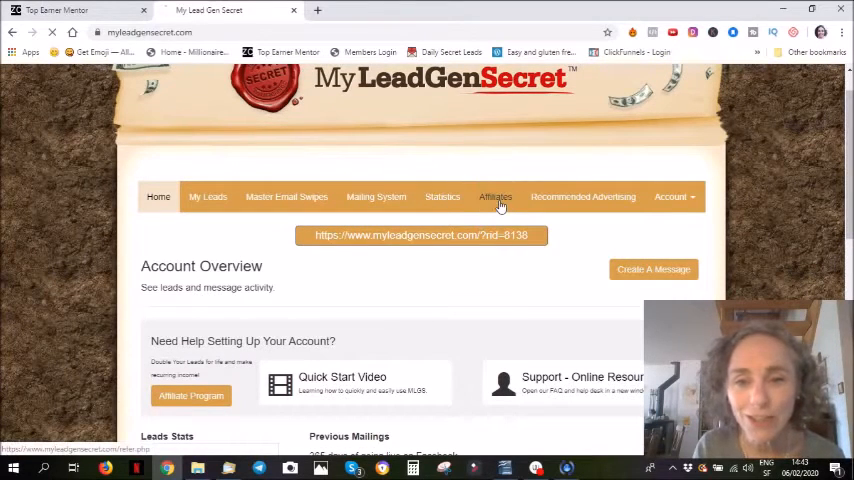
Move to the Affiliates section showing the promo tools and video
click(496, 196)
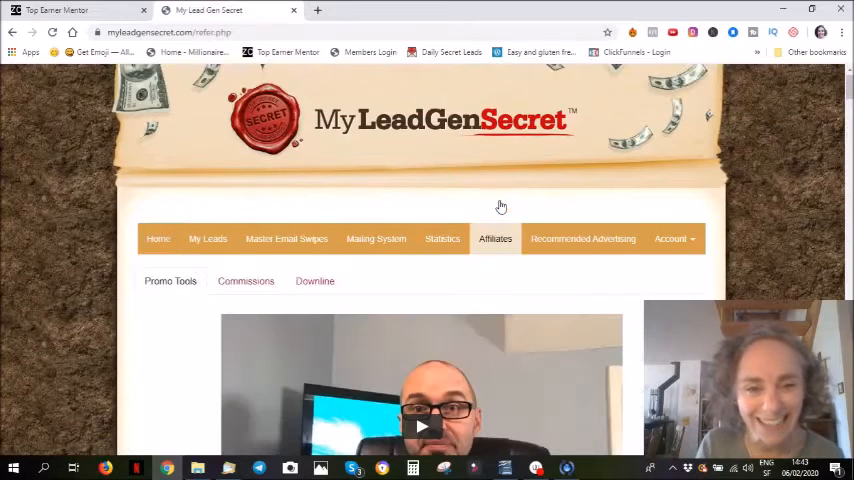
scroll(down, 3)
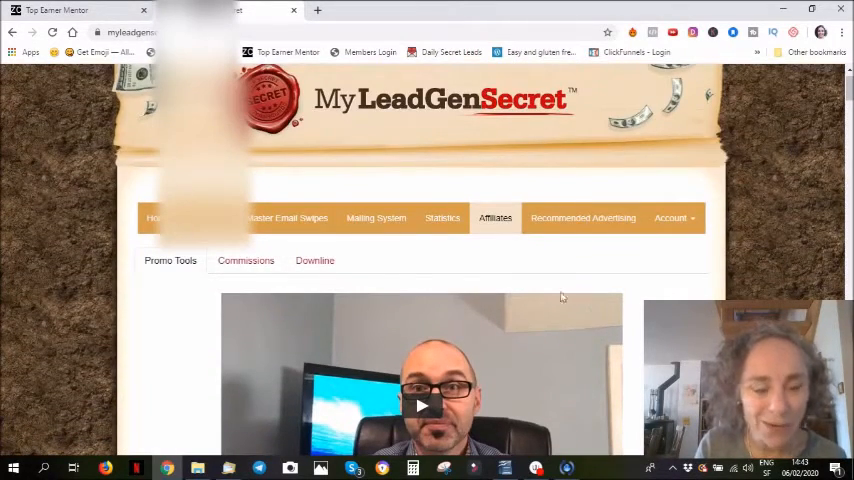
View the Commissions report totals: $268.00 earned, $264.00 paid, $4.00 not paid
click(244, 260)
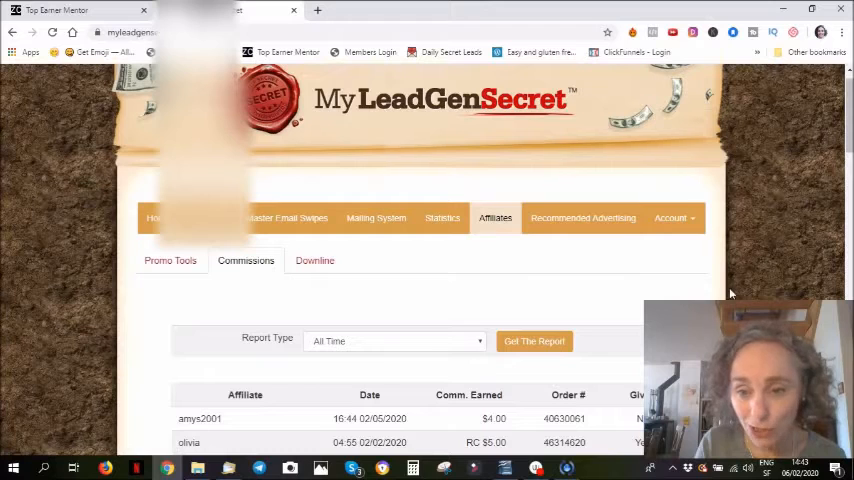
scroll(down, 3)
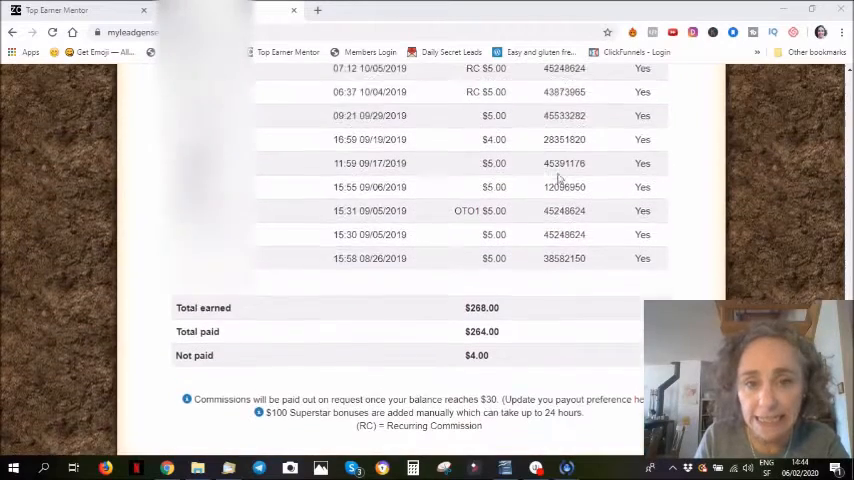
scroll(up, 3)
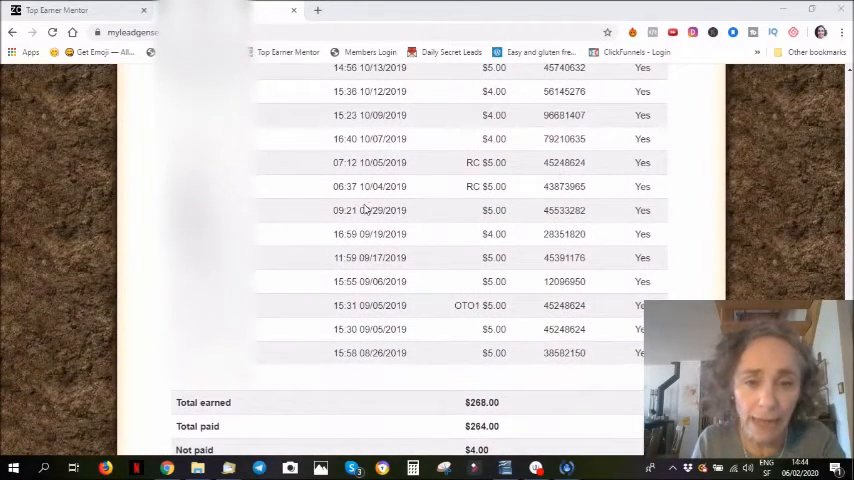
mouse_move(512, 180)
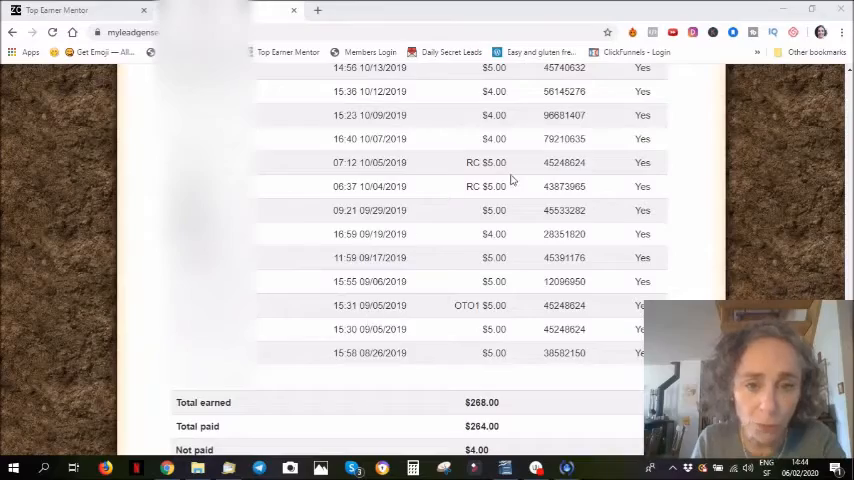
scroll(up, 3)
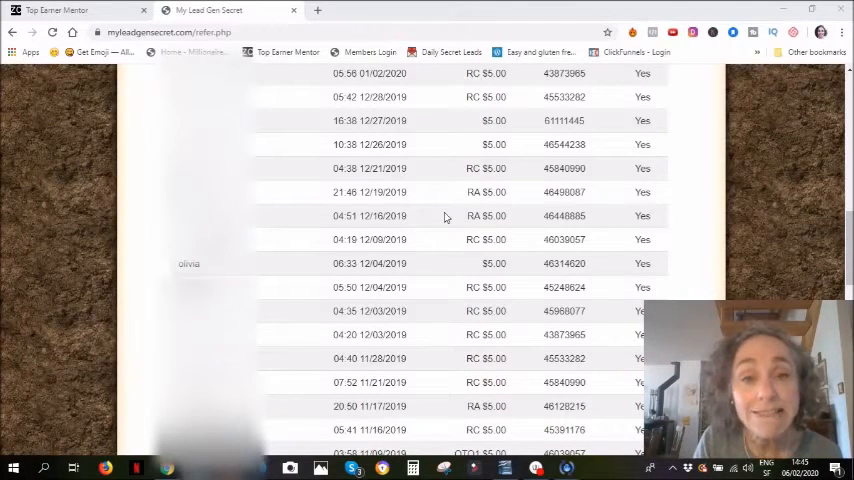
scroll(up, 3)
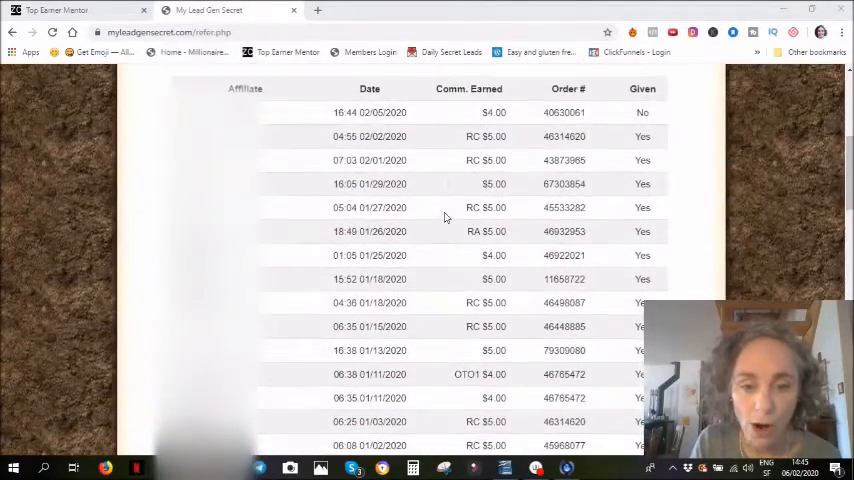
scroll(down, 3)
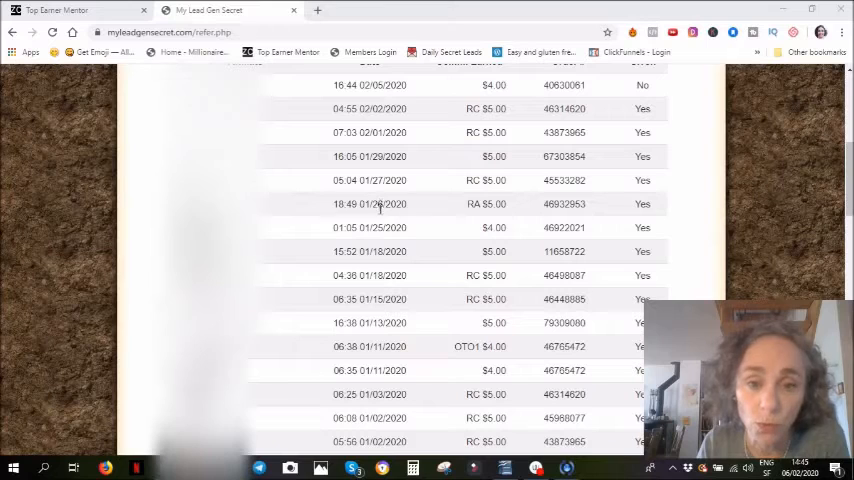
mouse_move(382, 280)
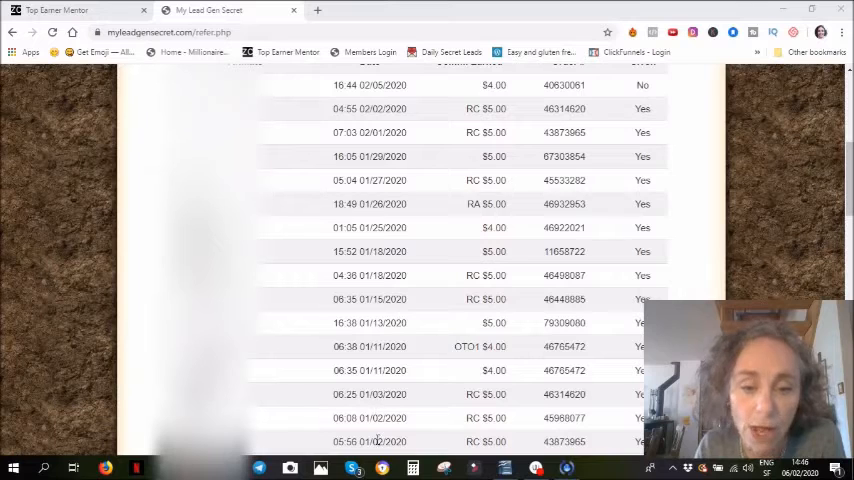
mouse_move(432, 180)
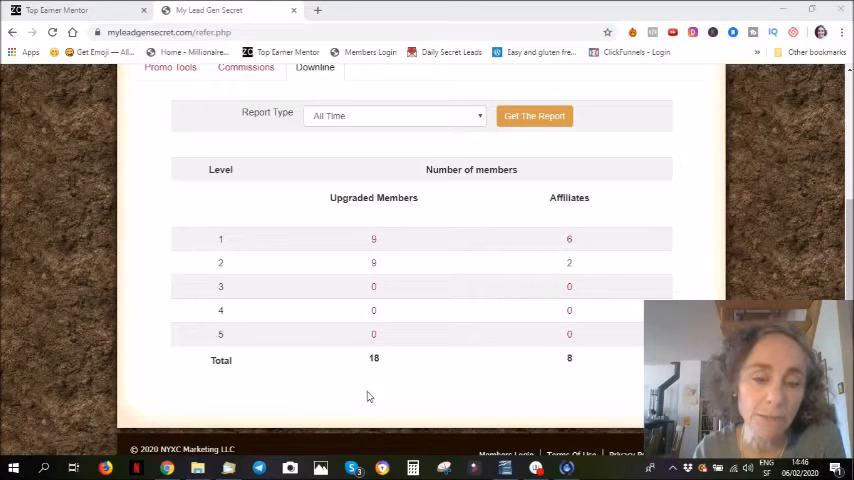
mouse_move(580, 228)
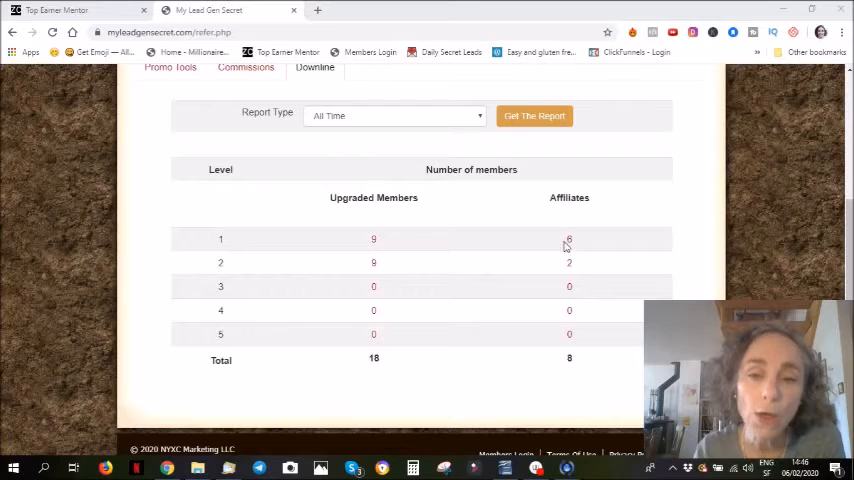
mouse_move(572, 264)
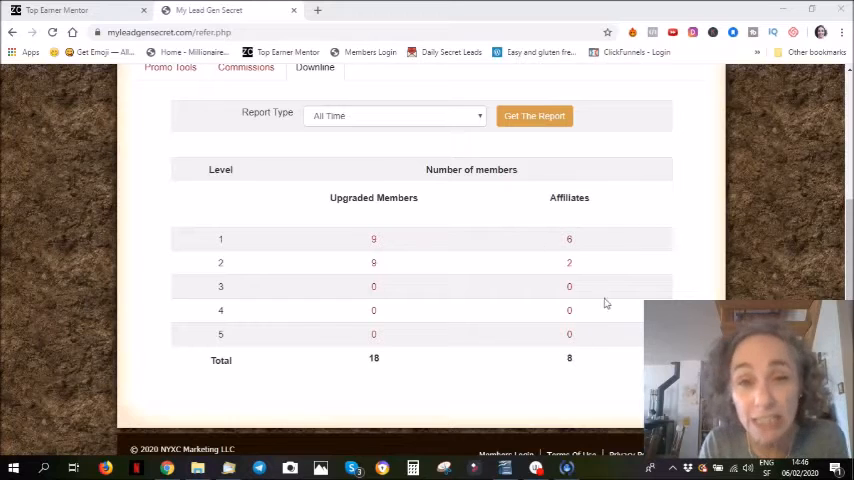
mouse_move(596, 212)
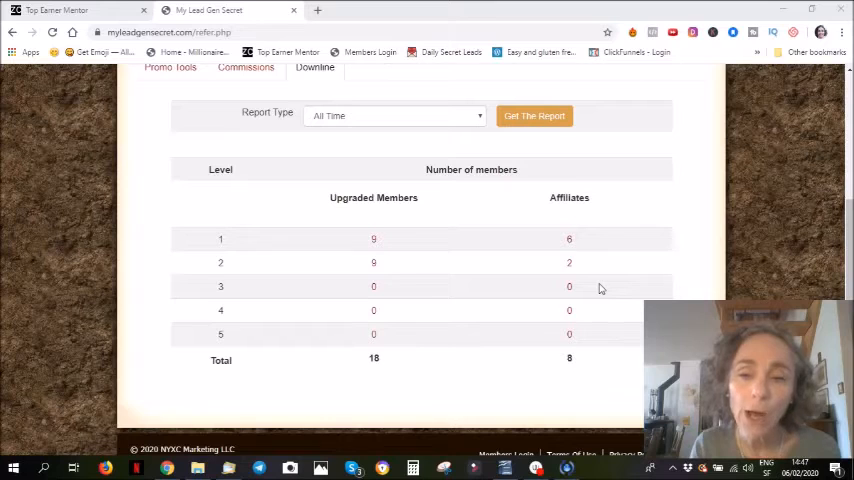
mouse_move(568, 250)
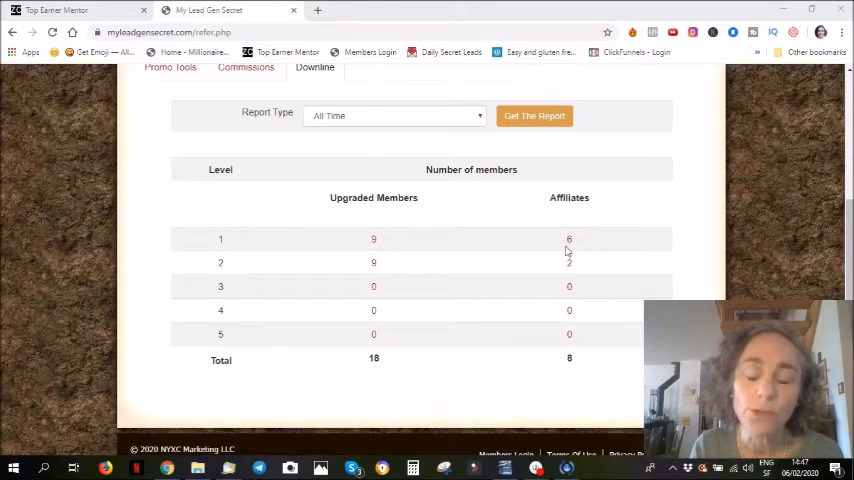
mouse_move(584, 224)
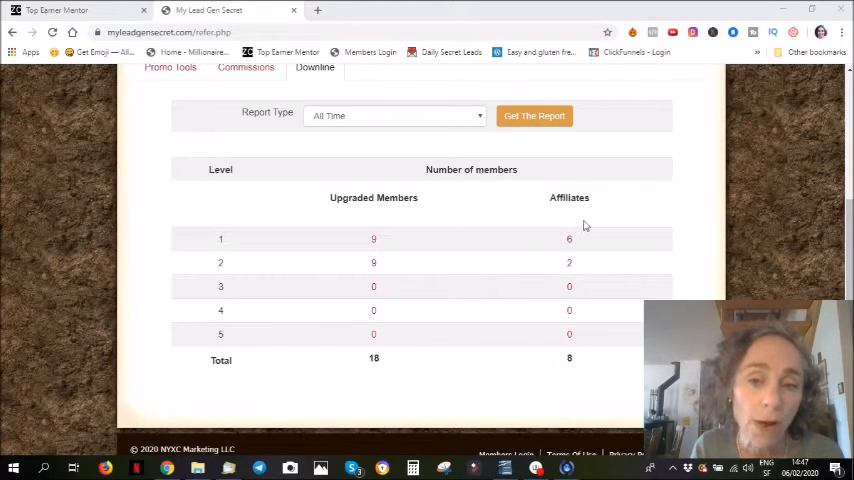